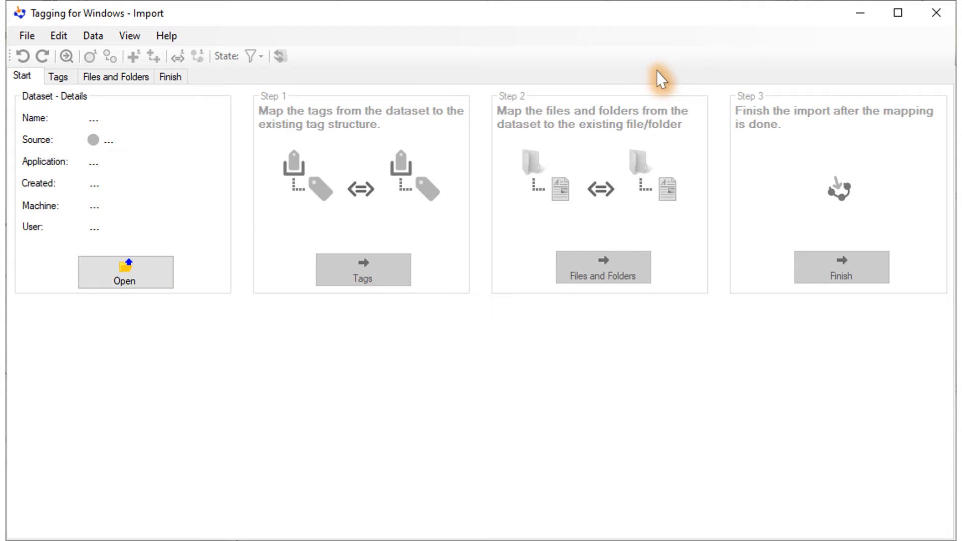
pyautogui.moveTo(442, 174)
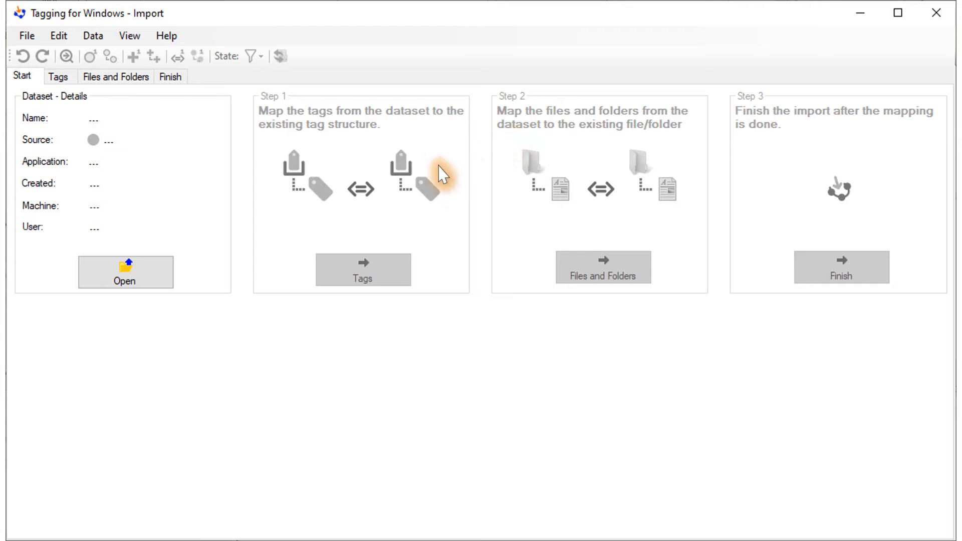
pyautogui.moveTo(226, 267)
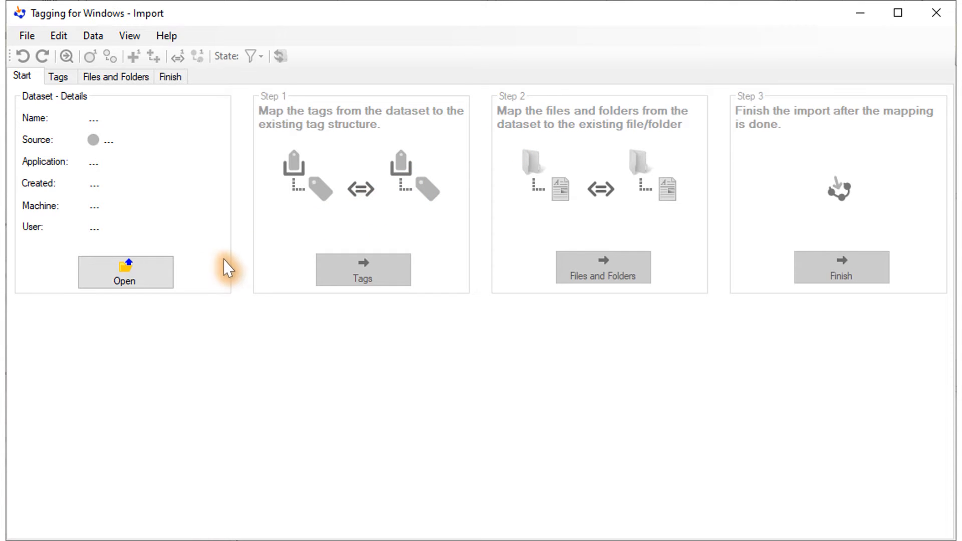
# Step: Load the 'Tags (part 1).tfx' dataset from D:\!Example into the Import wizard
pyautogui.click(126, 271)
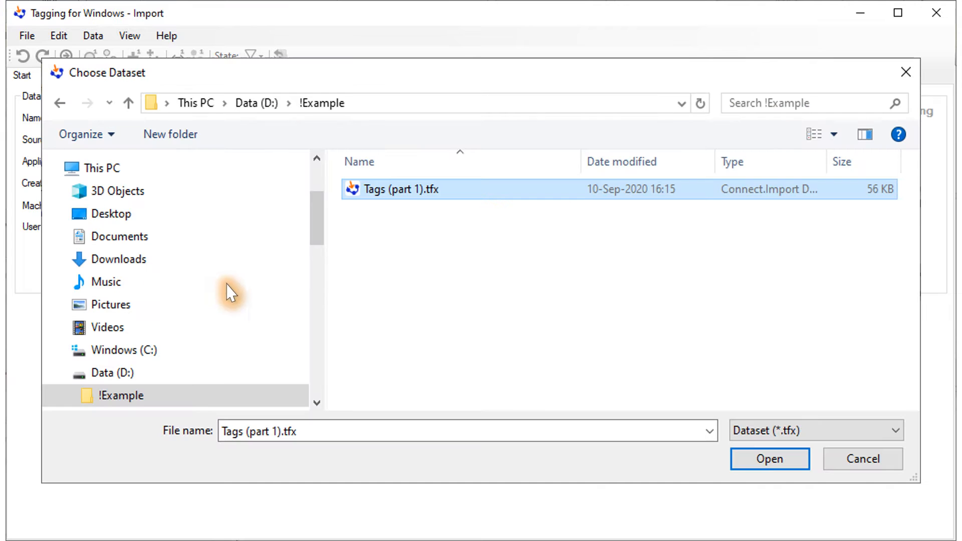
pyautogui.moveTo(606, 422)
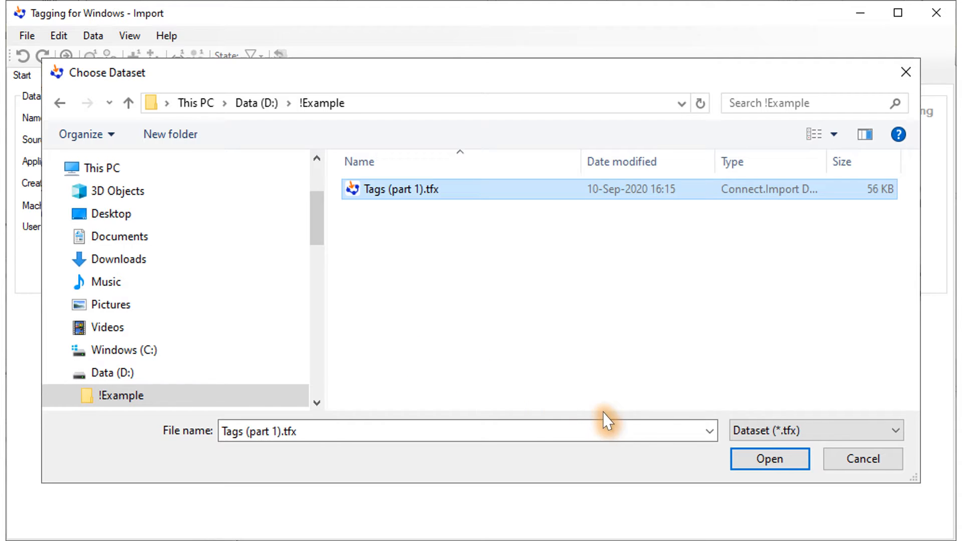
pyautogui.click(769, 459)
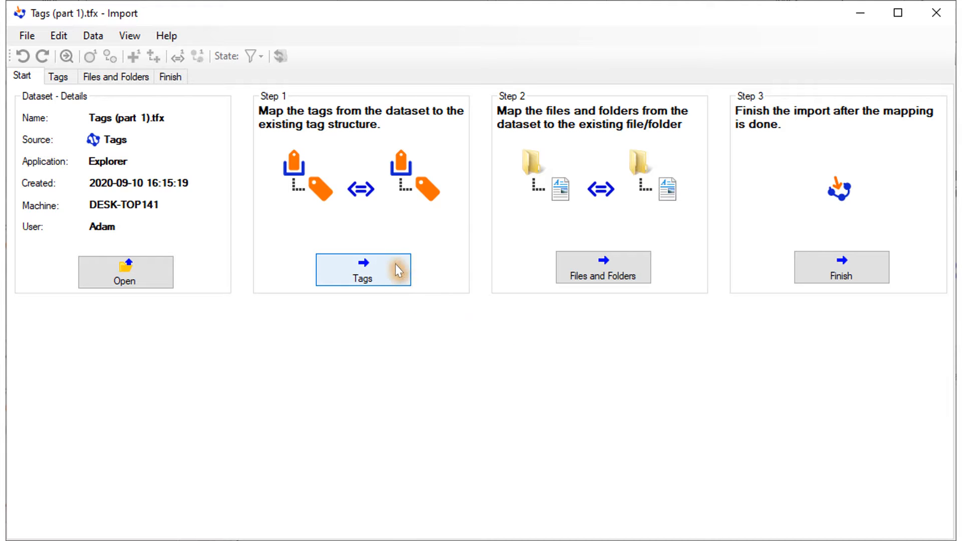
# Step: Review the tag mapping for Colors, Orange, Countries and Netherlands, all set to be created new
pyautogui.click(363, 270)
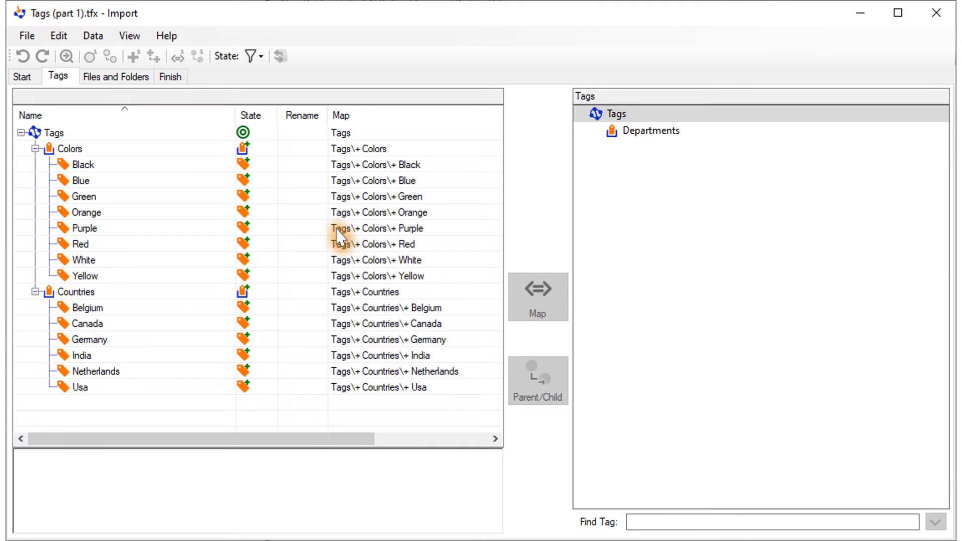
pyautogui.moveTo(246, 185)
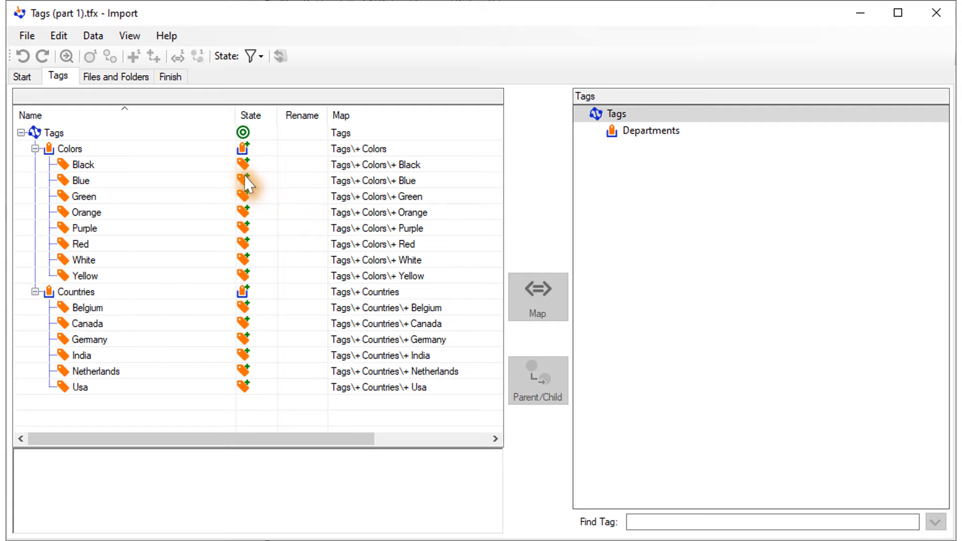
pyautogui.click(70, 149)
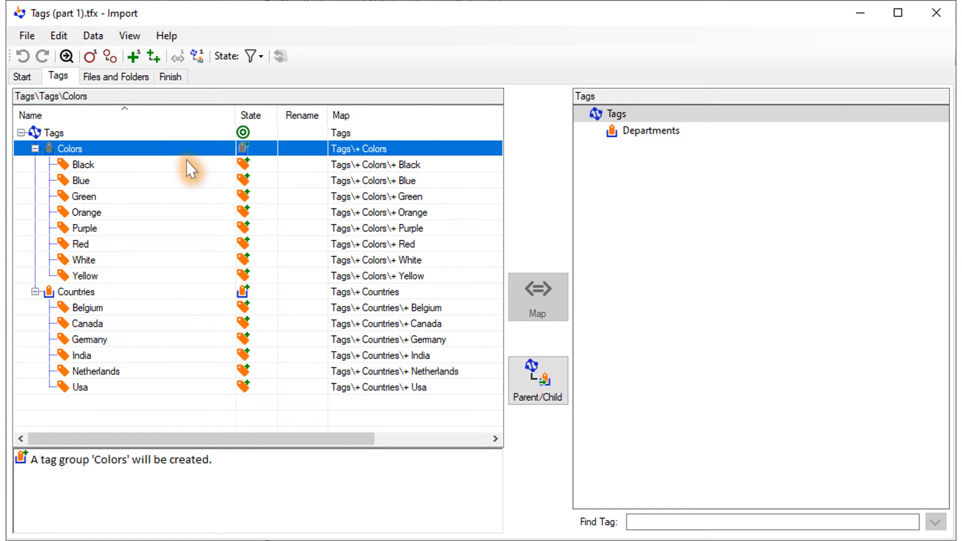
pyautogui.moveTo(150, 192)
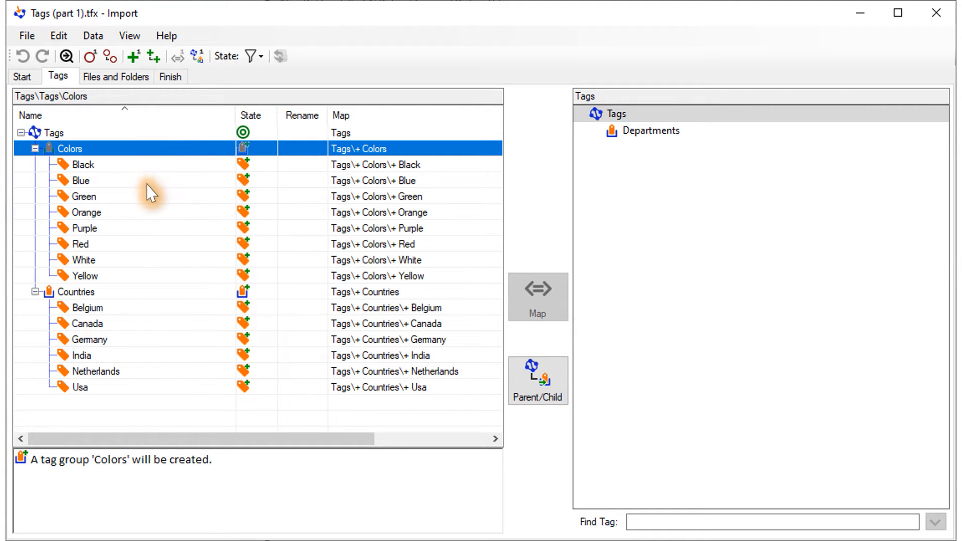
pyautogui.moveTo(110, 217)
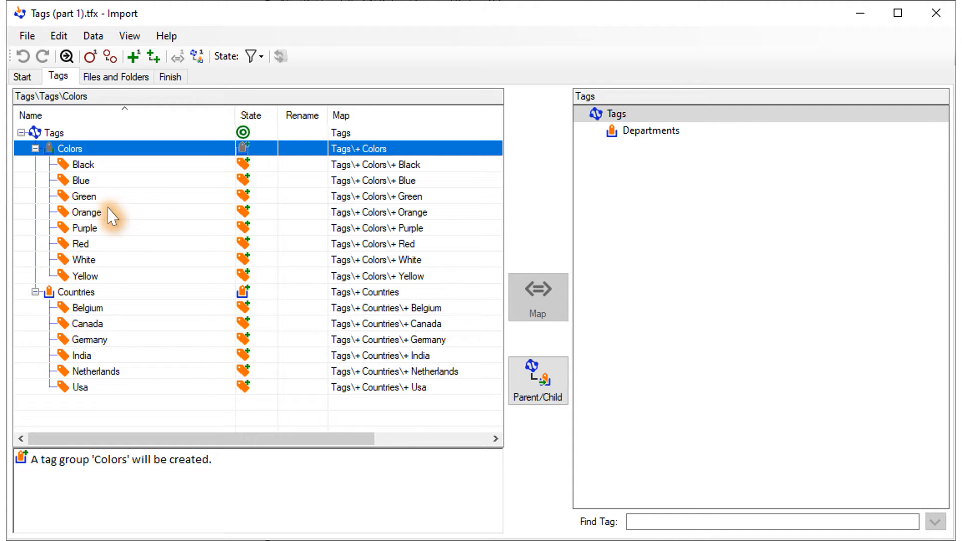
pyautogui.click(86, 212)
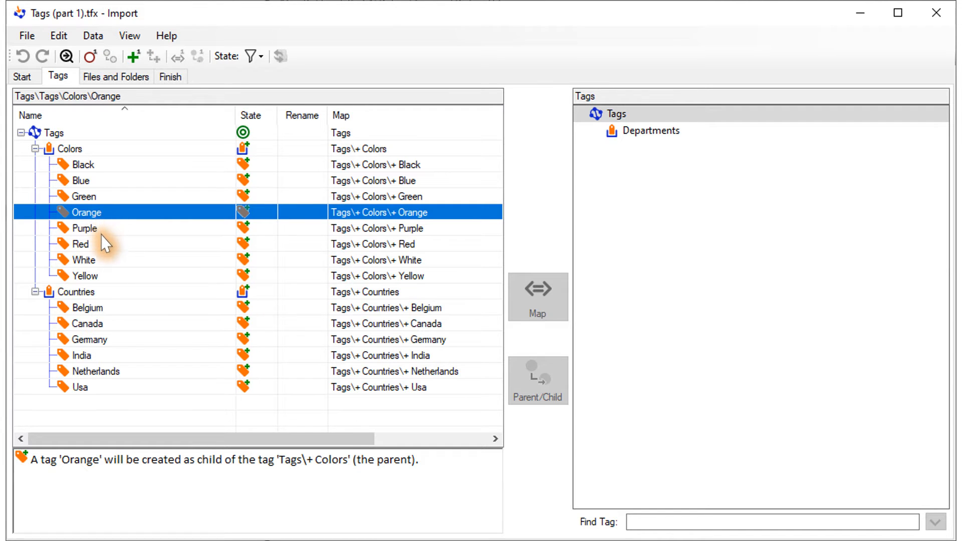
pyautogui.moveTo(108, 278)
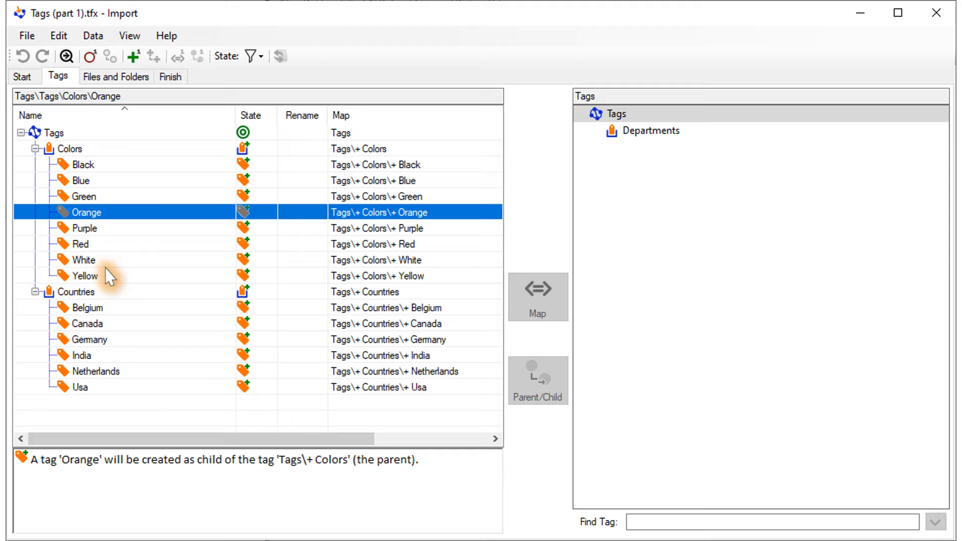
pyautogui.click(75, 292)
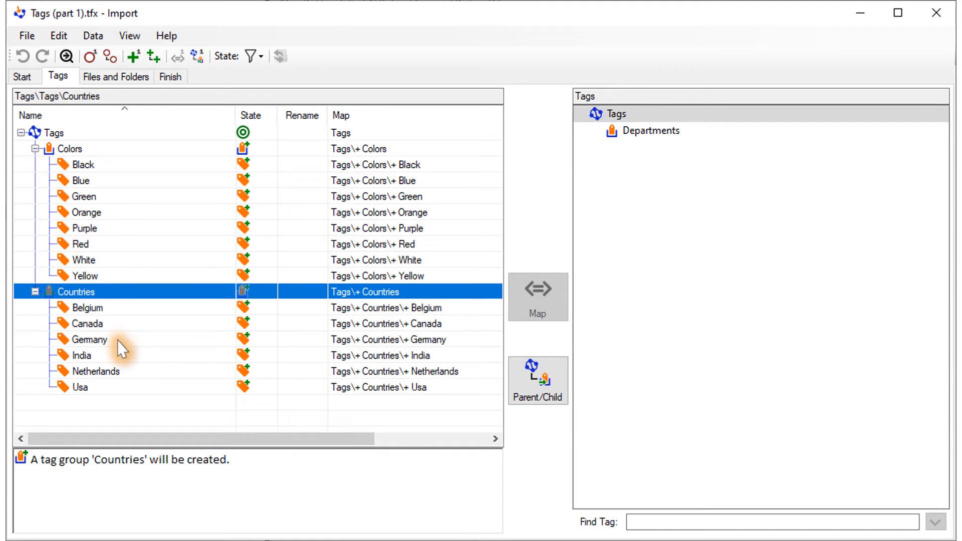
pyautogui.click(96, 371)
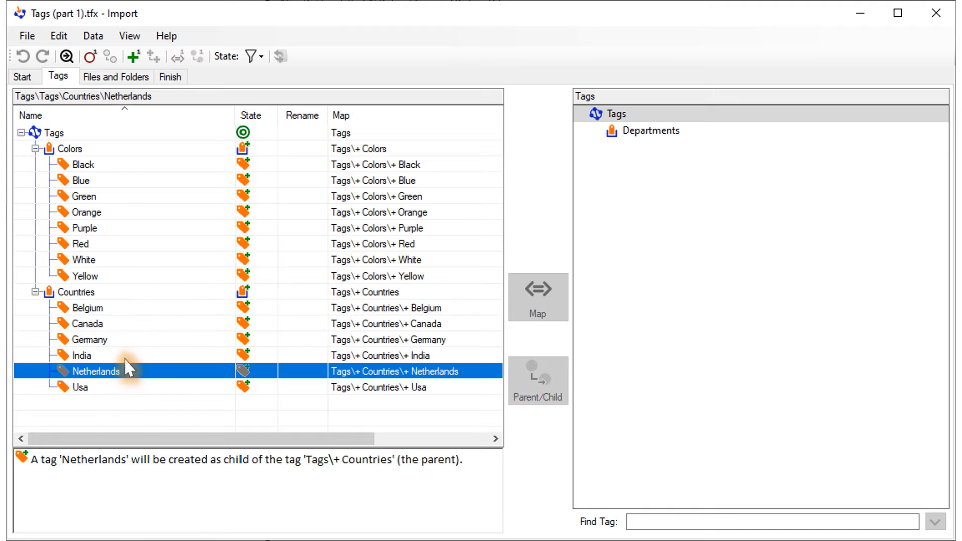
pyautogui.moveTo(137, 316)
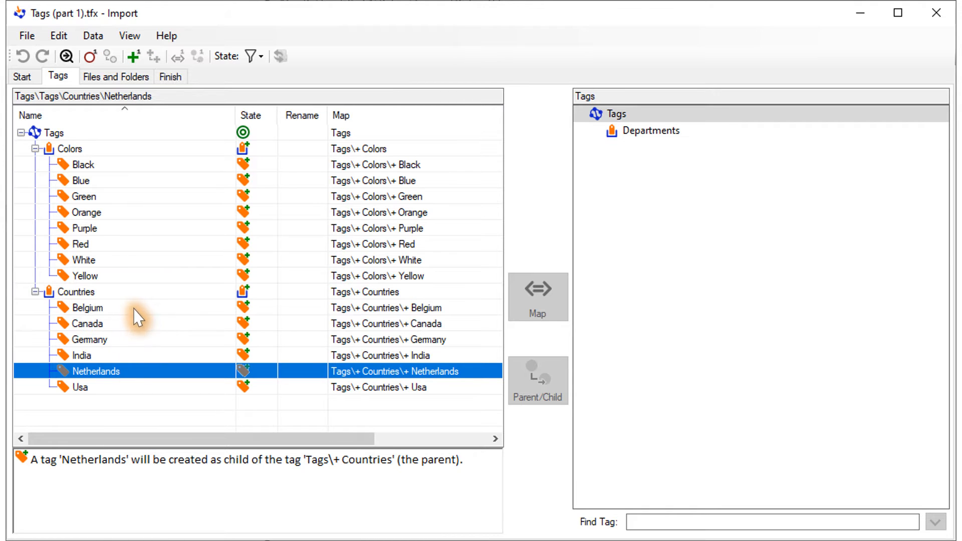
pyautogui.moveTo(145, 265)
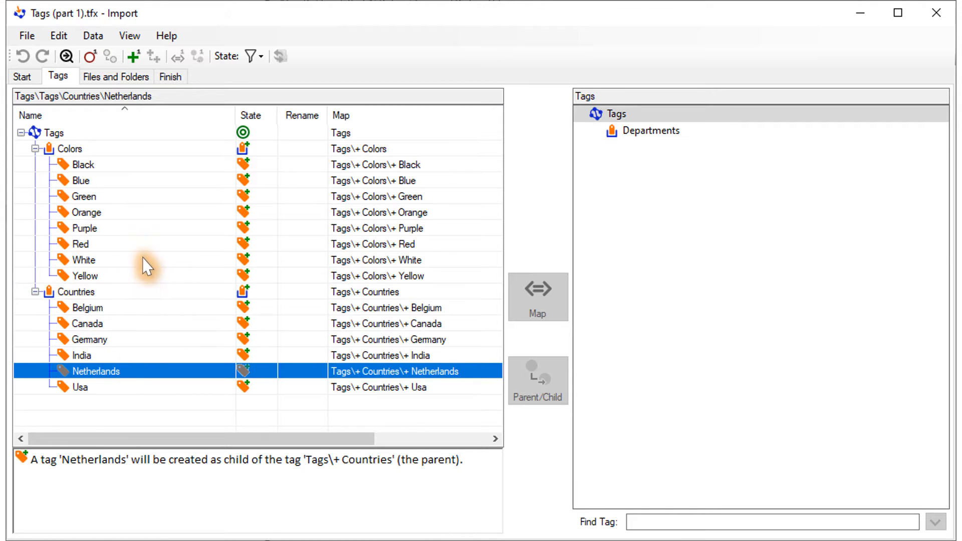
pyautogui.moveTo(157, 215)
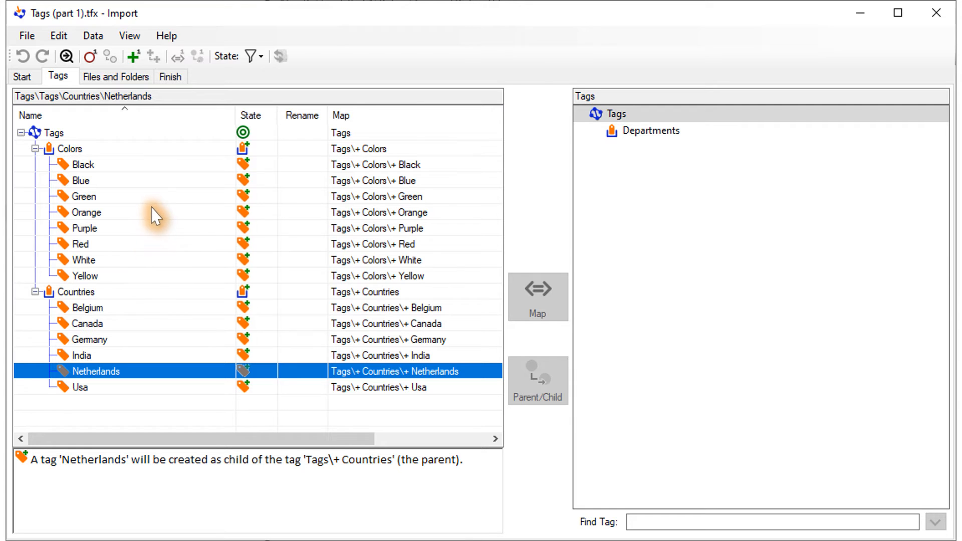
pyautogui.moveTo(163, 164)
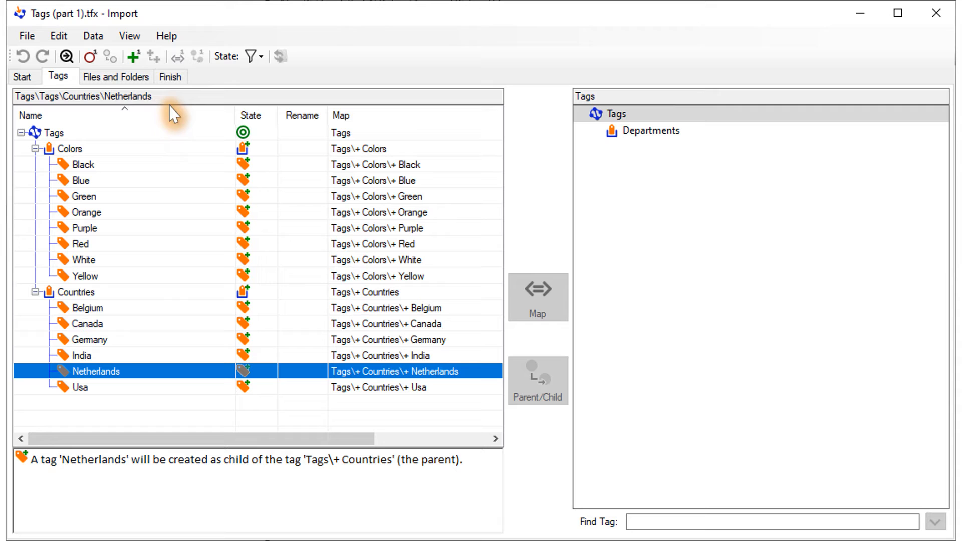
# Step: Review the Finish summary: 2 tag groups and 14 tags to be created
pyautogui.click(171, 77)
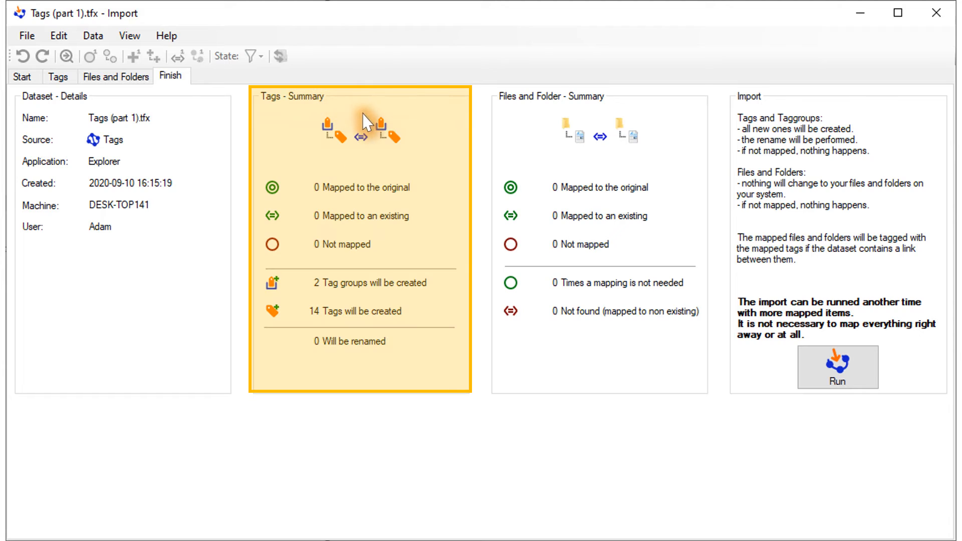
pyautogui.moveTo(511, 224)
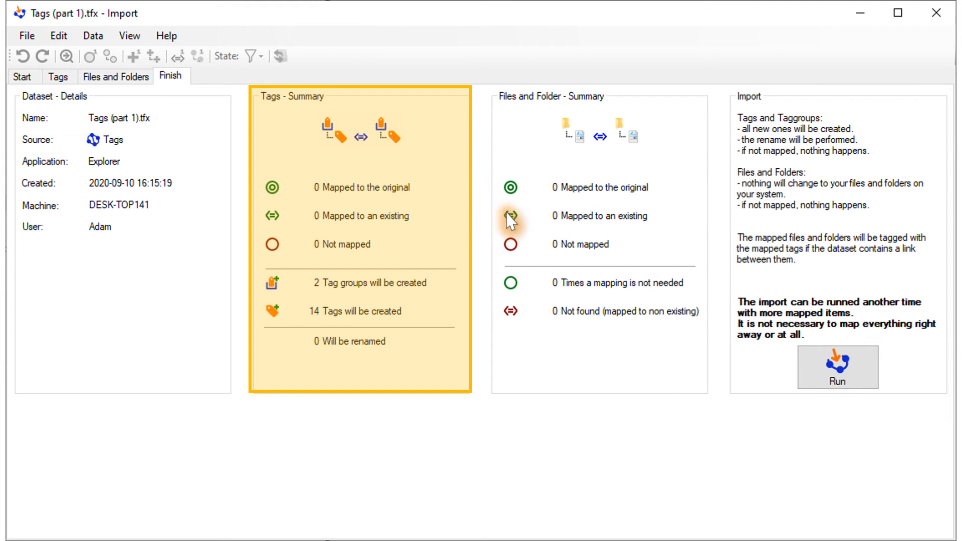
pyautogui.moveTo(655, 319)
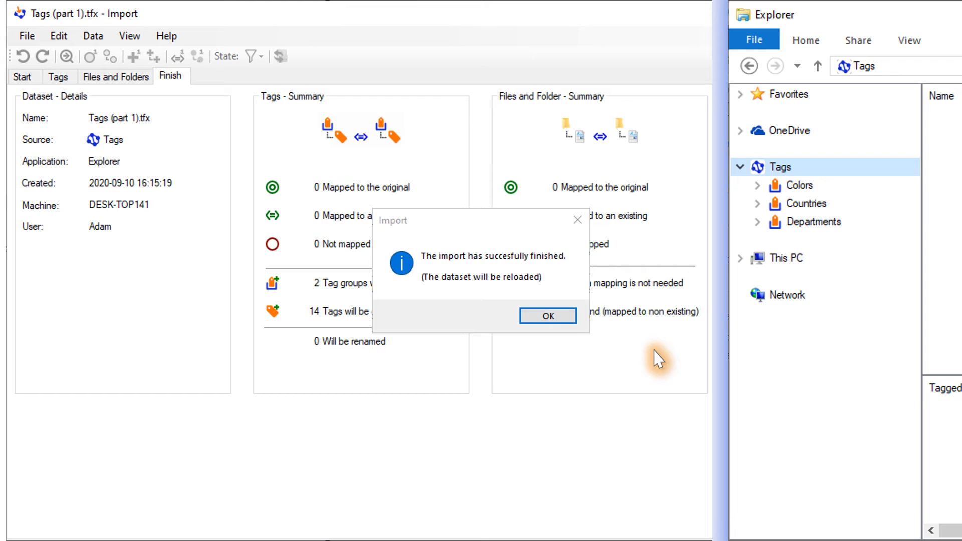
pyautogui.moveTo(599, 338)
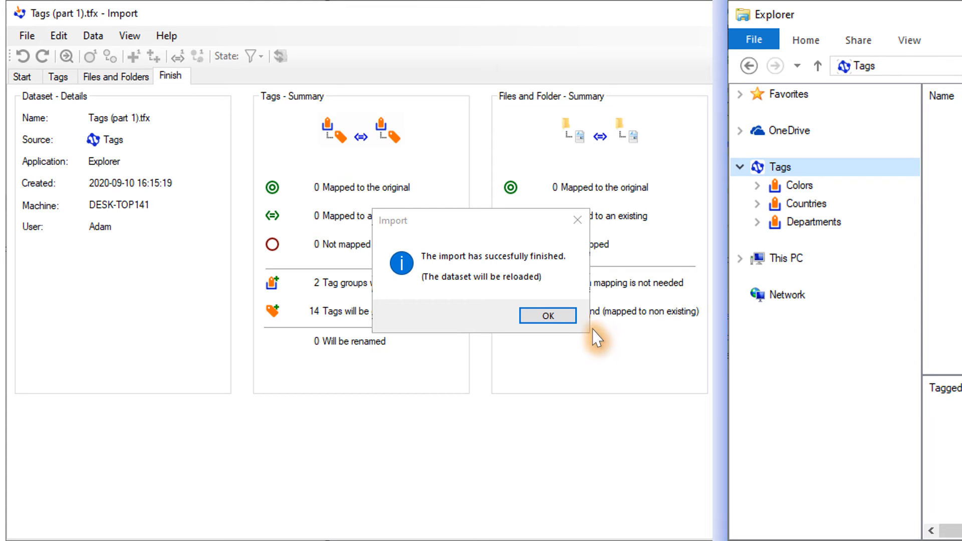
# Step: Acknowledge the successful import and expand Colors to show its eight colour tags
pyautogui.click(546, 316)
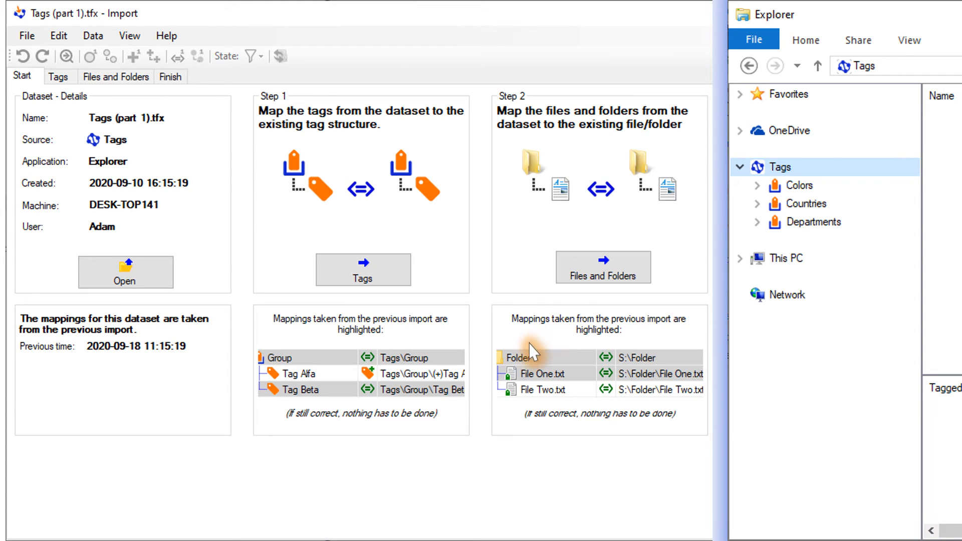
pyautogui.moveTo(487, 394)
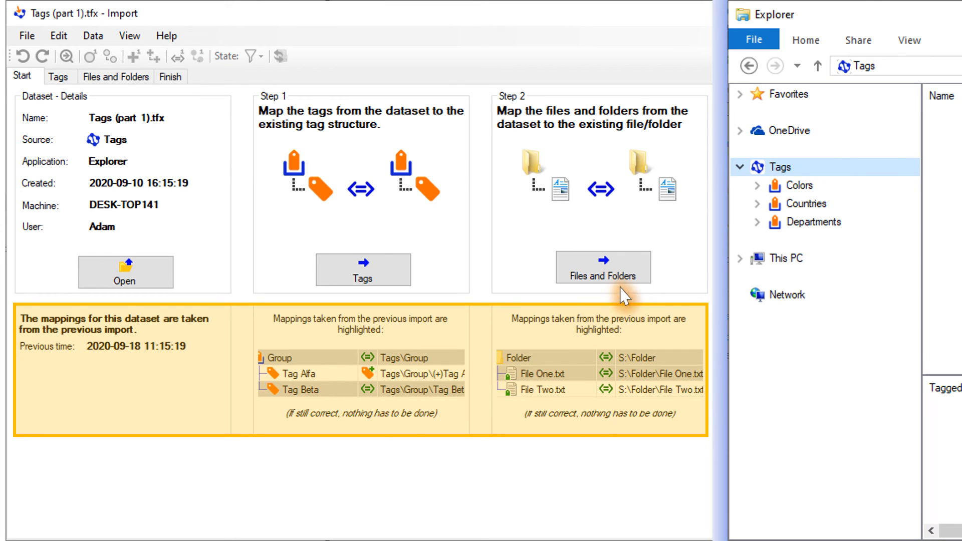
pyautogui.click(758, 186)
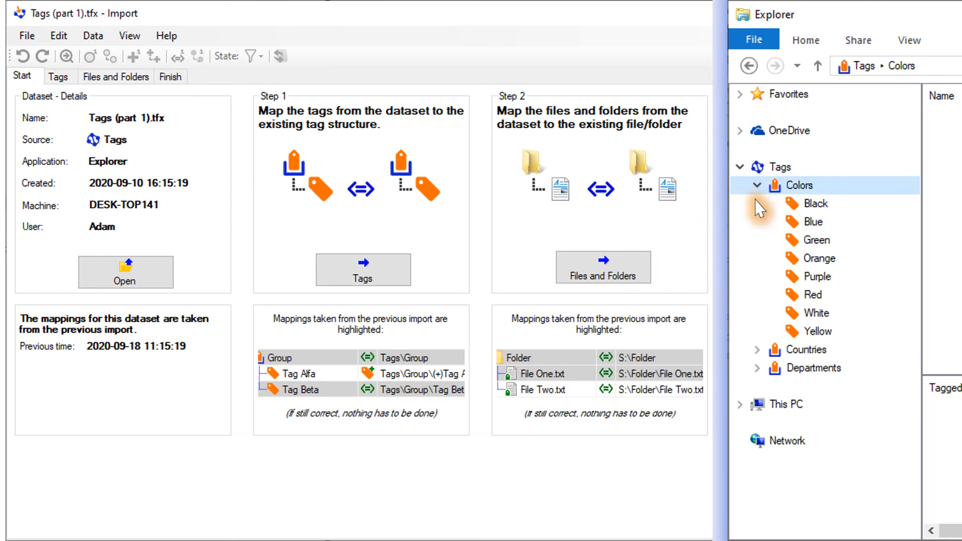